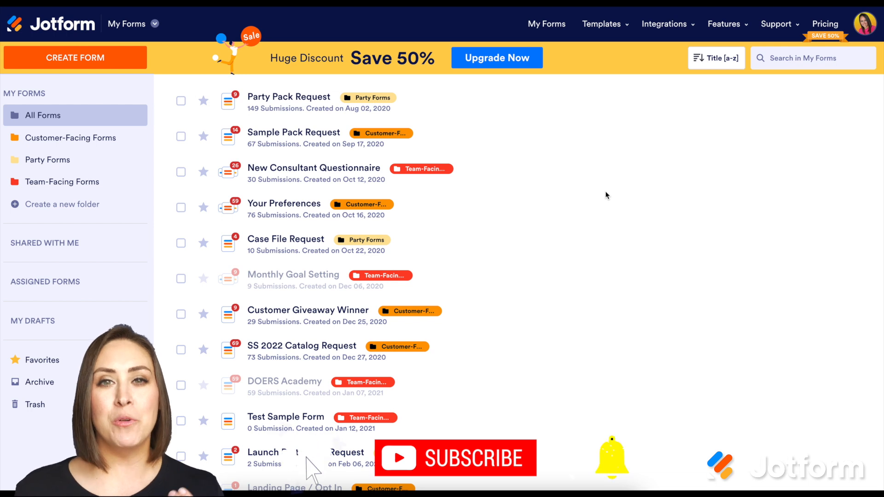
mouse_move(614, 471)
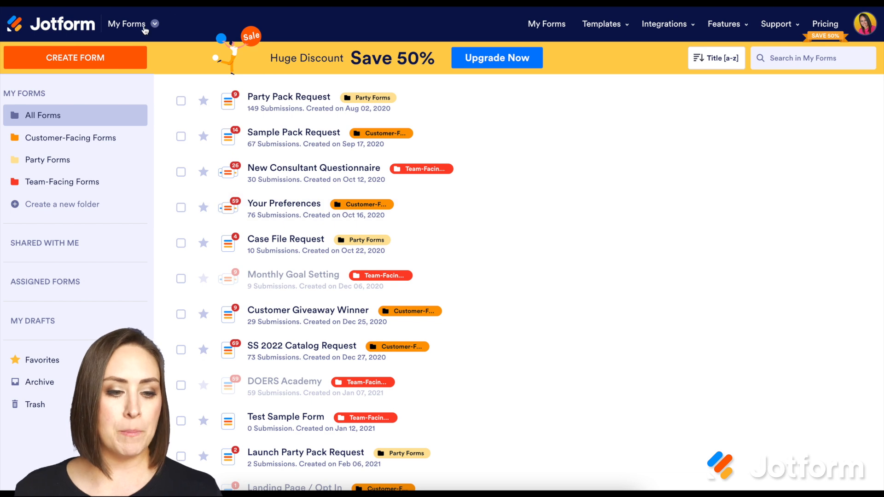
Go from My Forms to My Apps and start creating a new app.
click(126, 24)
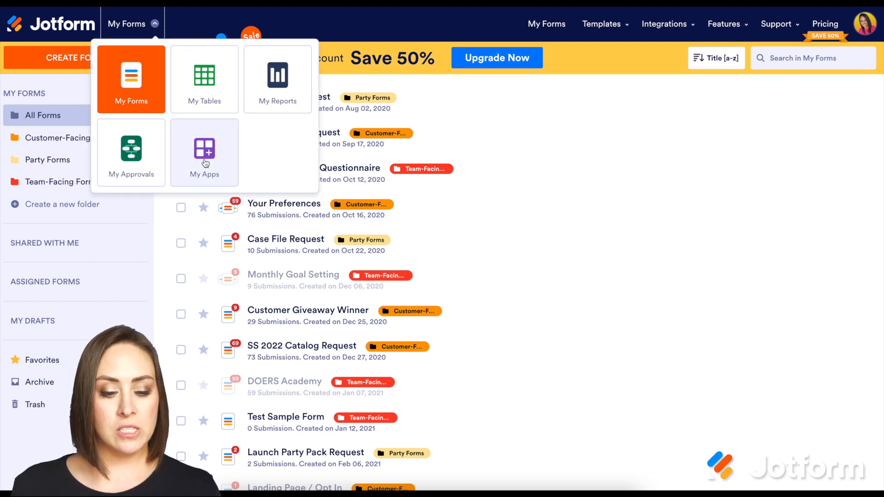
click(204, 151)
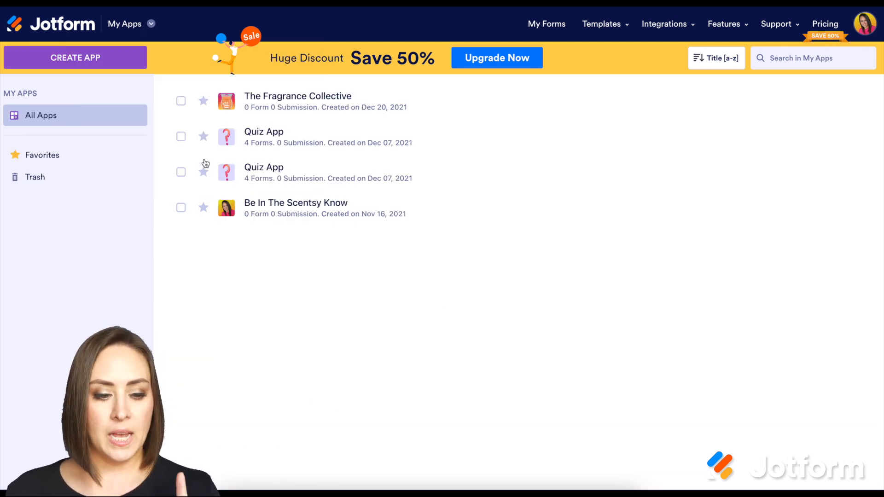
click(74, 57)
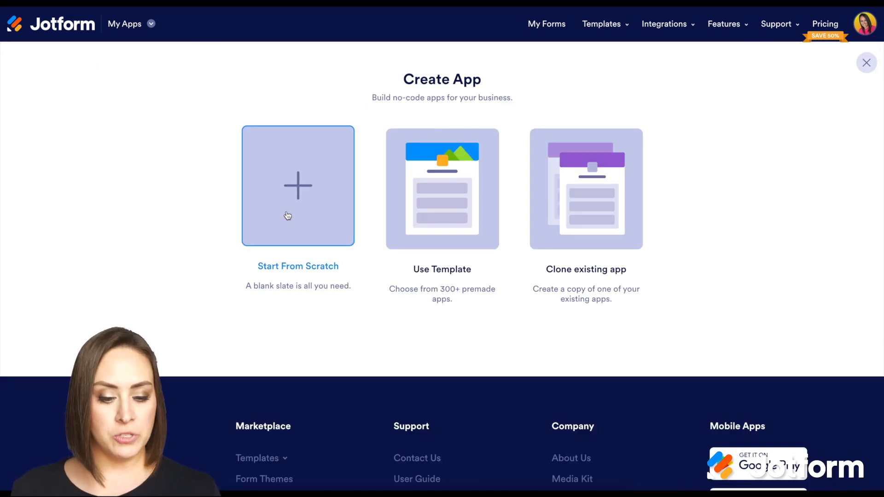
Start the app from scratch and choose the Form element to add existing forms.
click(297, 186)
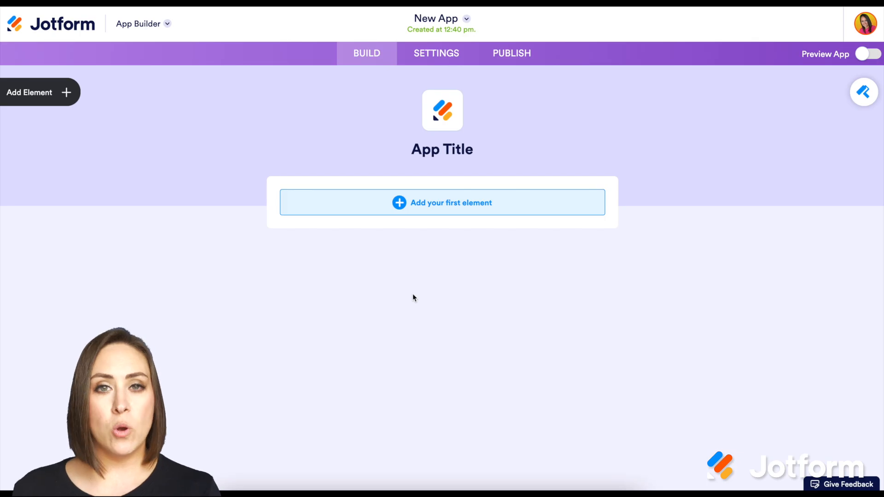
mouse_move(456, 209)
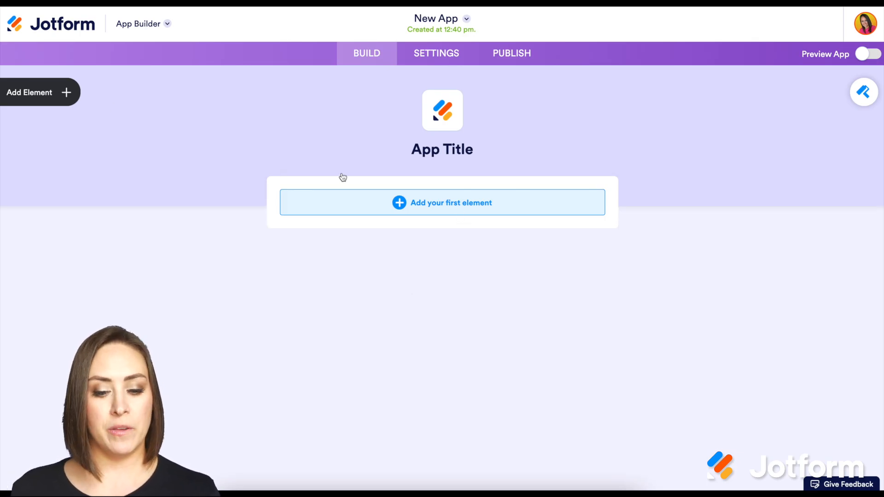
click(29, 92)
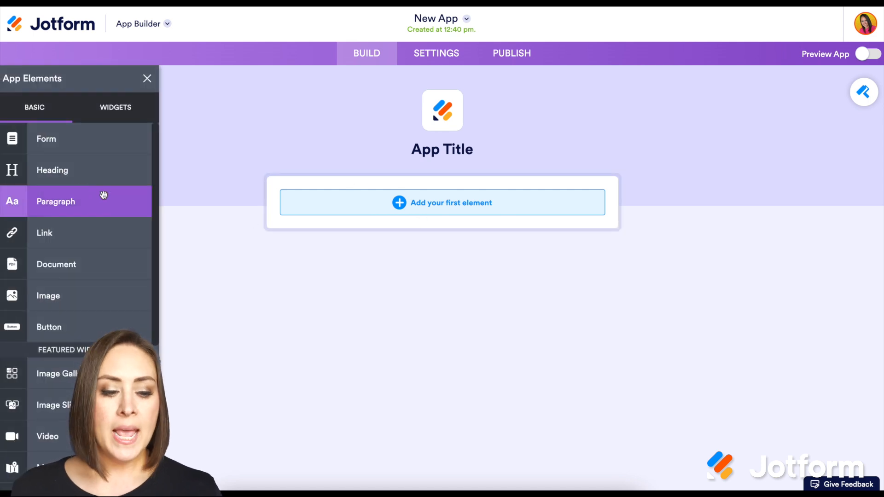
mouse_move(53, 145)
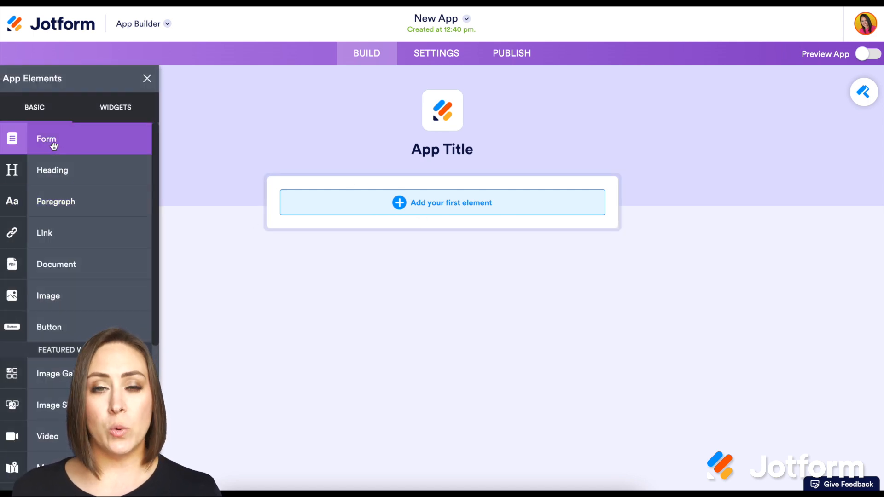
click(46, 140)
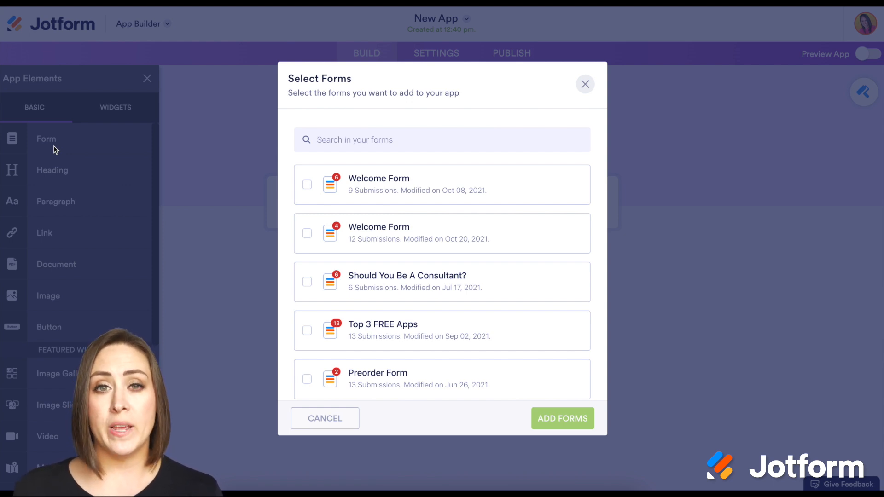
Add Welcome Form, Should You Be A Consultant? and Top 3 FREE Apps to the app.
click(307, 232)
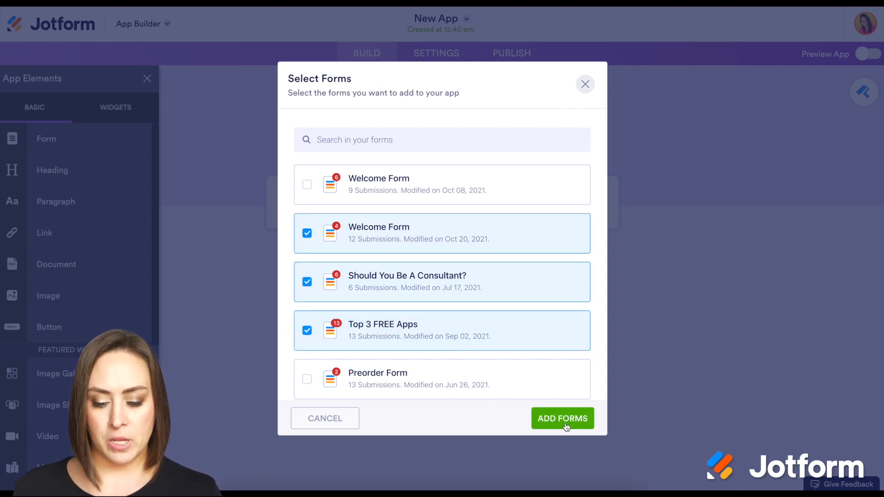
click(562, 418)
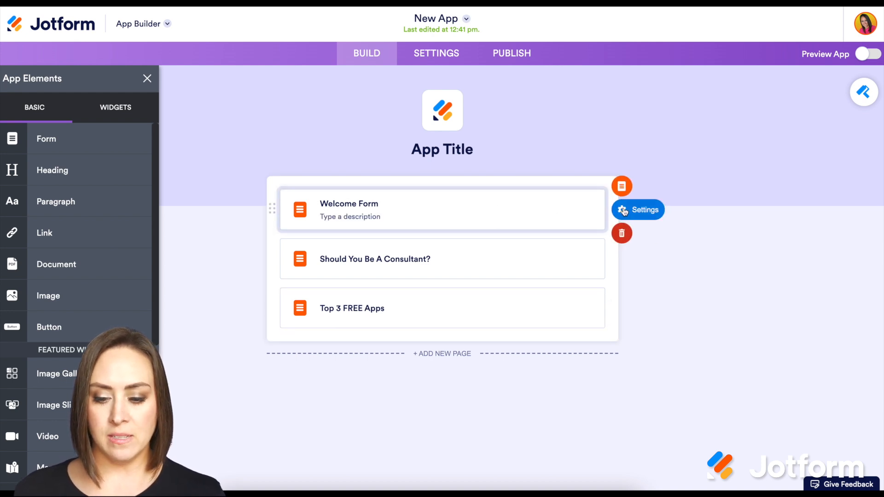
Mark the Welcome Form as required and enable resetting its completed marking.
click(637, 209)
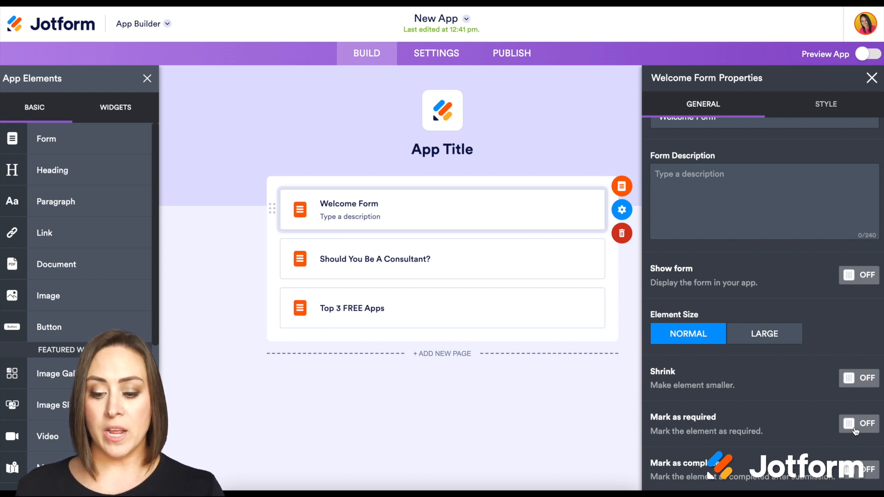
click(858, 424)
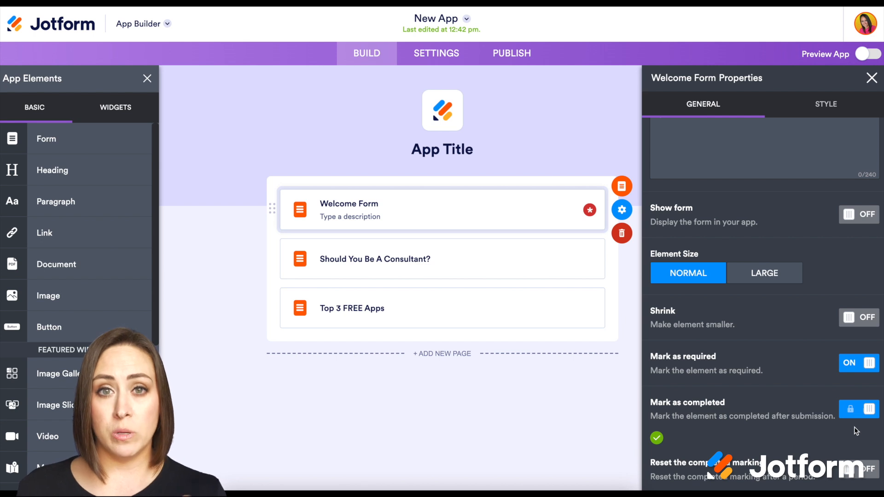
click(147, 78)
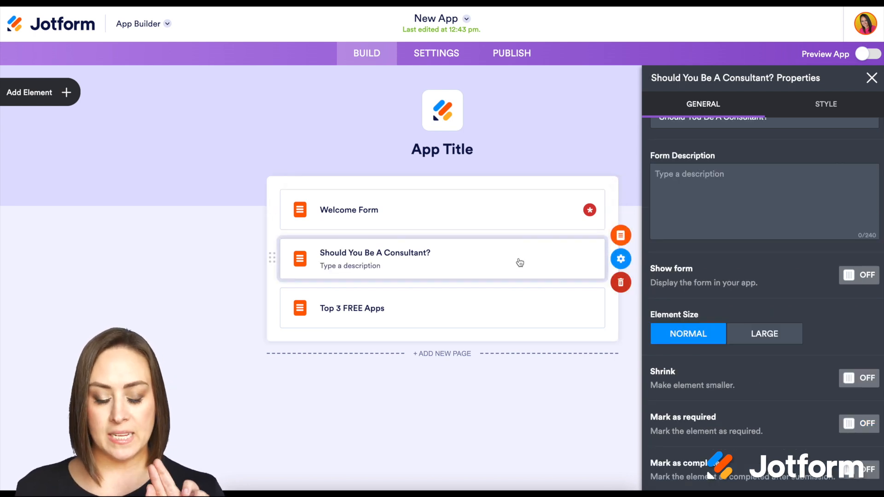
mouse_move(845, 160)
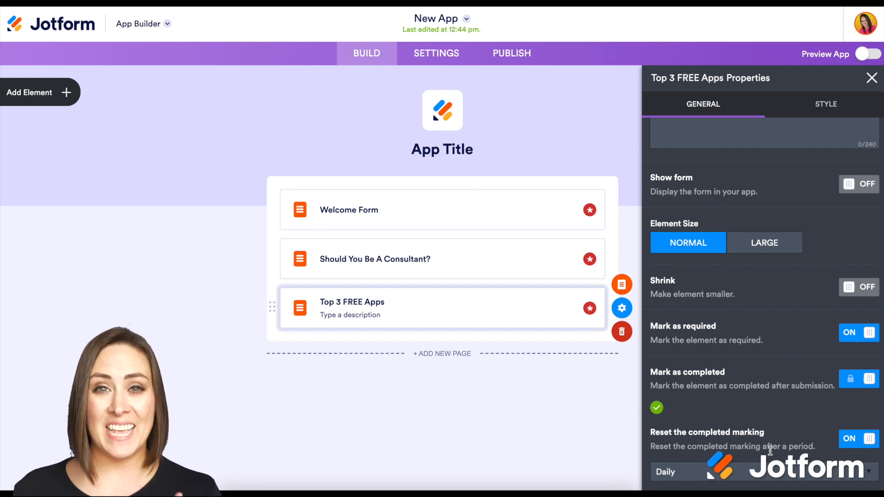
Switch to the app-level Settings after the remaining forms are required with daily reset.
click(436, 53)
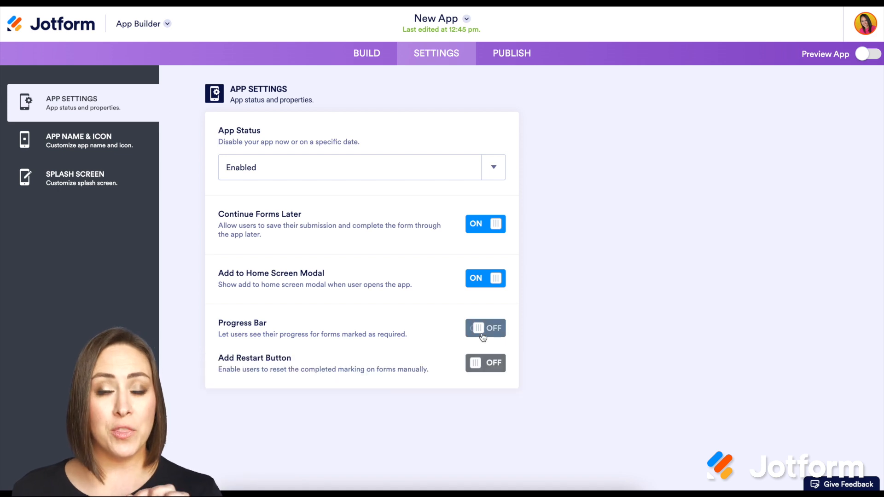
Switch on Progress Bar and Add Restart Button in App Settings.
click(485, 327)
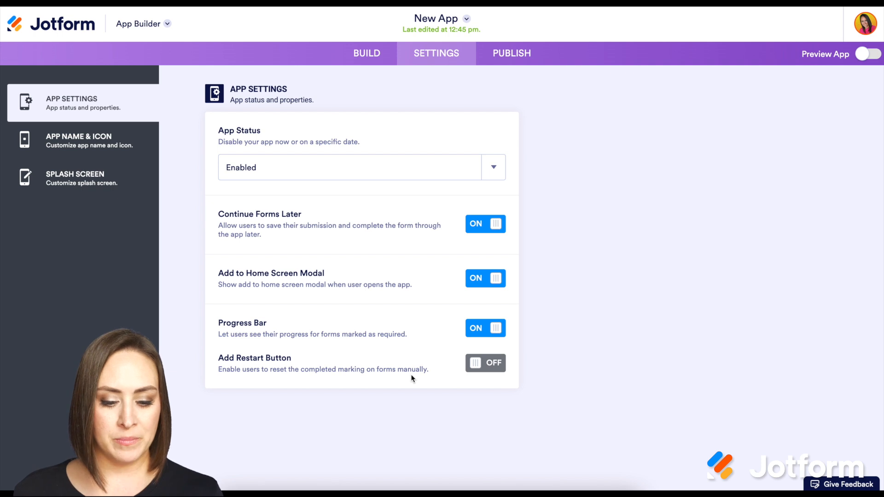
click(484, 362)
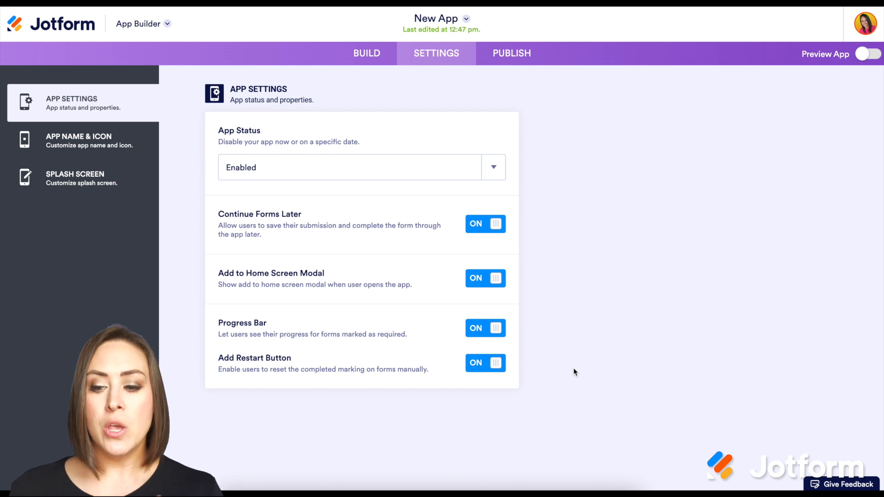
Preview the app and begin filling out the Welcome Form from the 0 of 3 tracker.
click(510, 54)
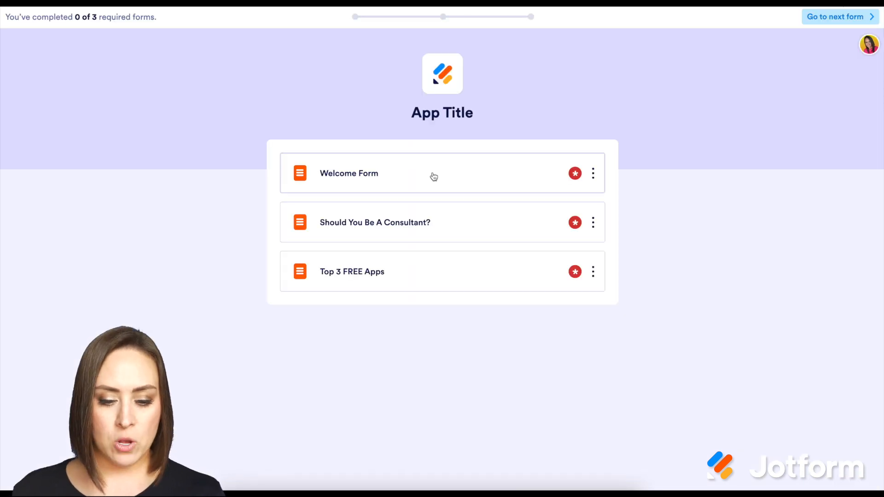
click(348, 173)
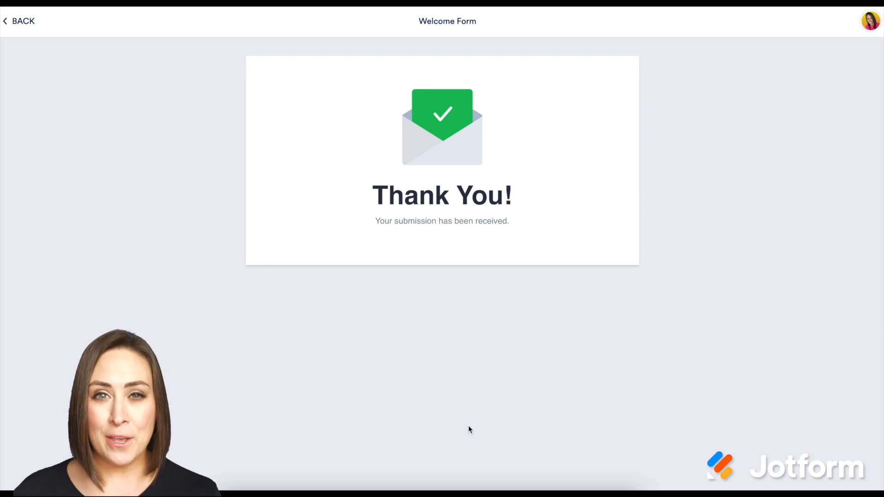
mouse_move(142, 163)
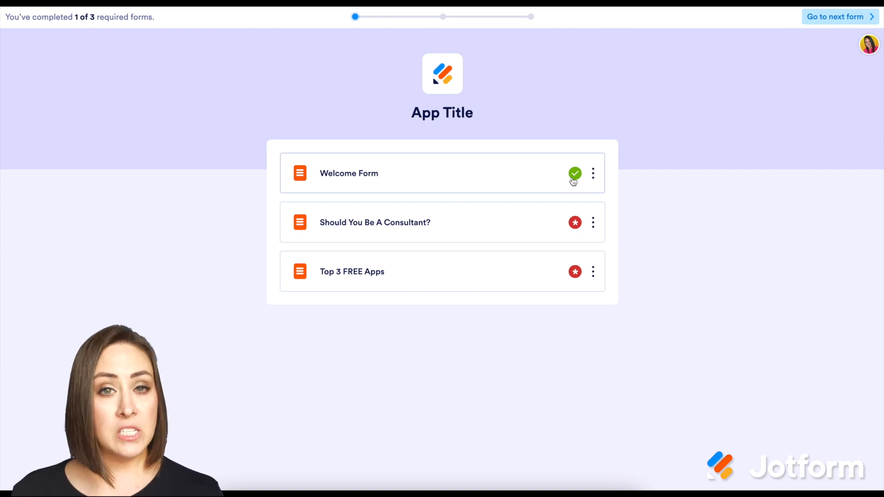
mouse_move(412, 24)
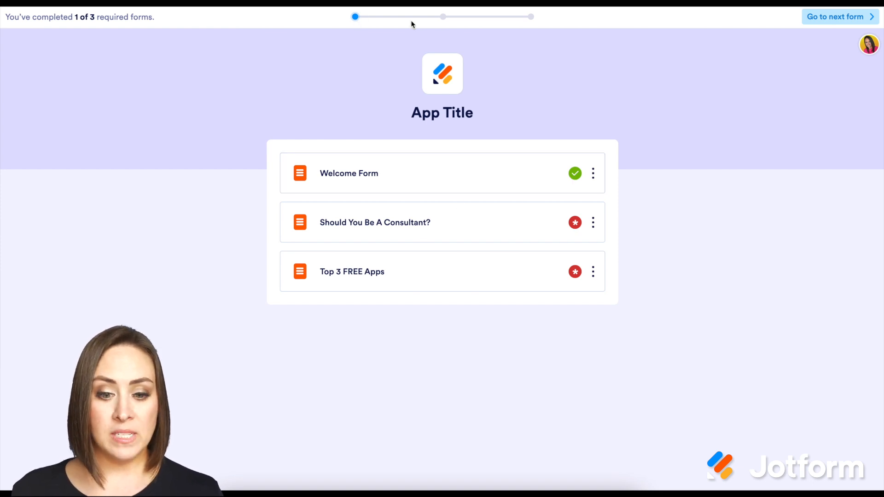
mouse_move(478, 21)
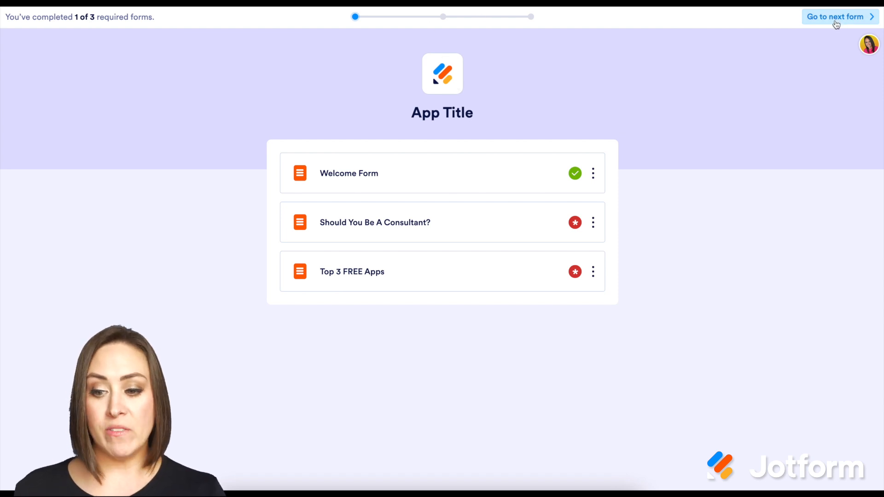
mouse_move(789, 114)
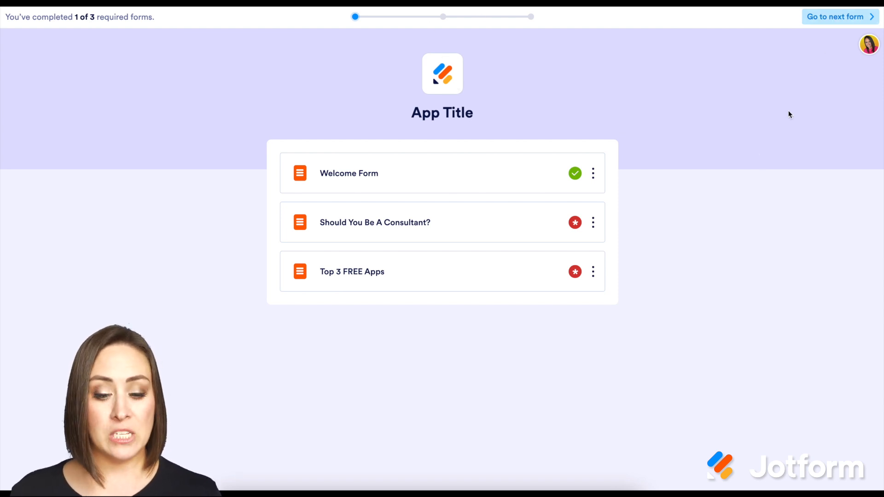